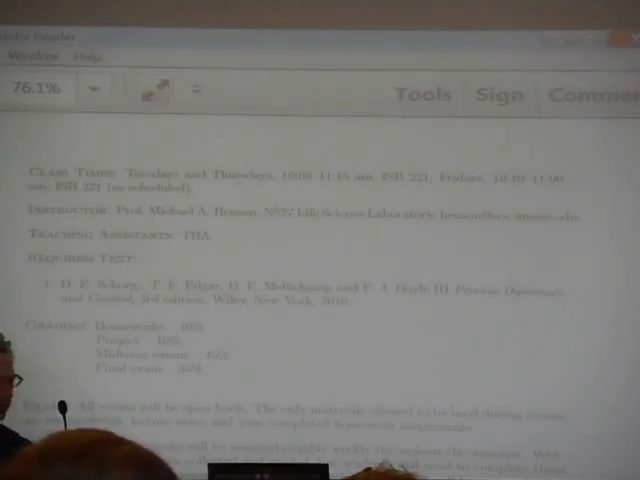
scroll(down, 3)
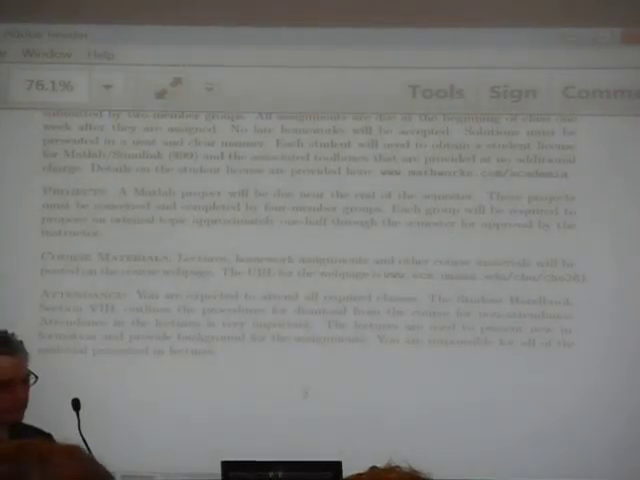
scroll(down, 3)
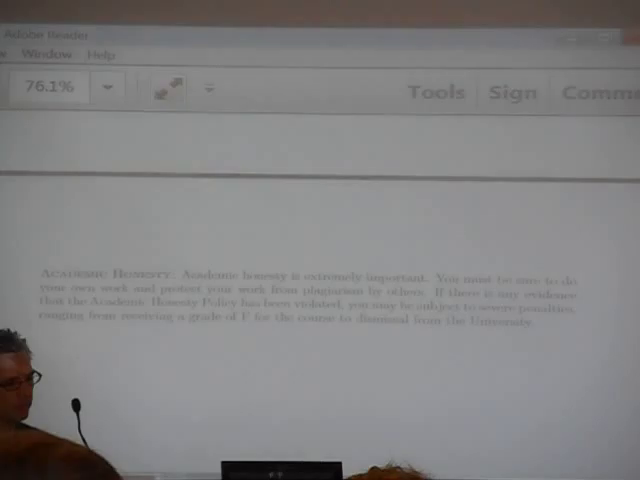